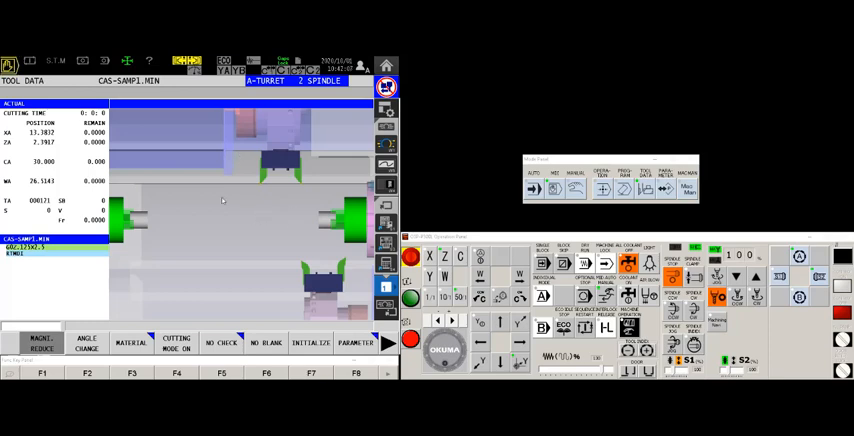
pyautogui.moveTo(284, 188)
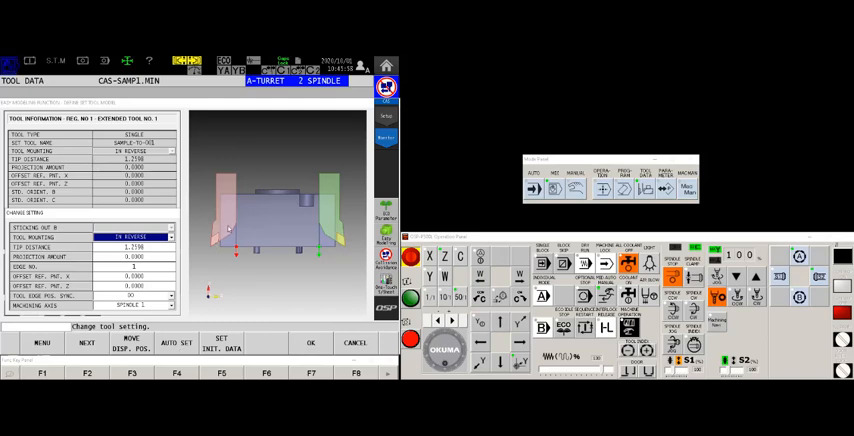
pyautogui.moveTo(256, 262)
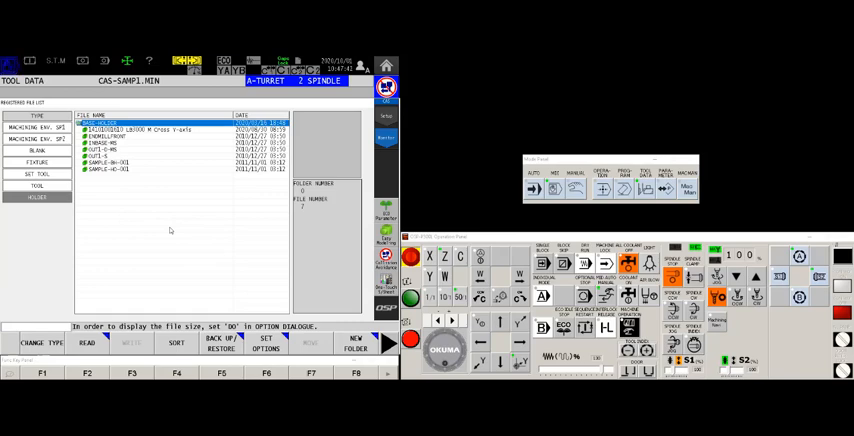
pyautogui.moveTo(178, 212)
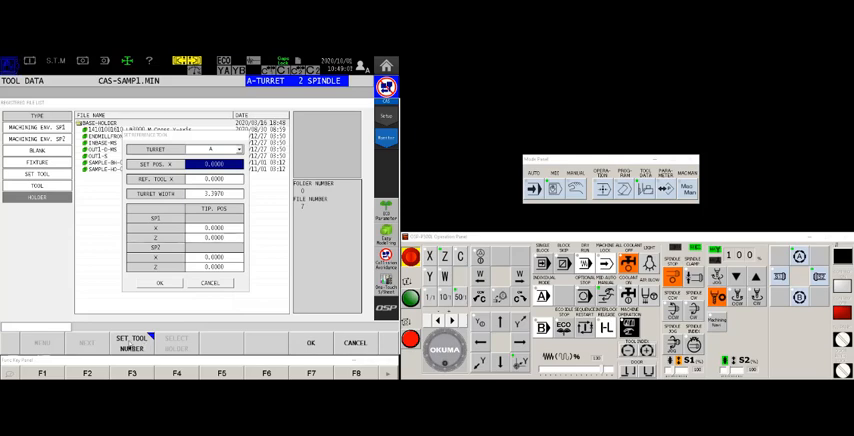
# Bring up the tool data registration form for the new tool.
pyautogui.click(130, 344)
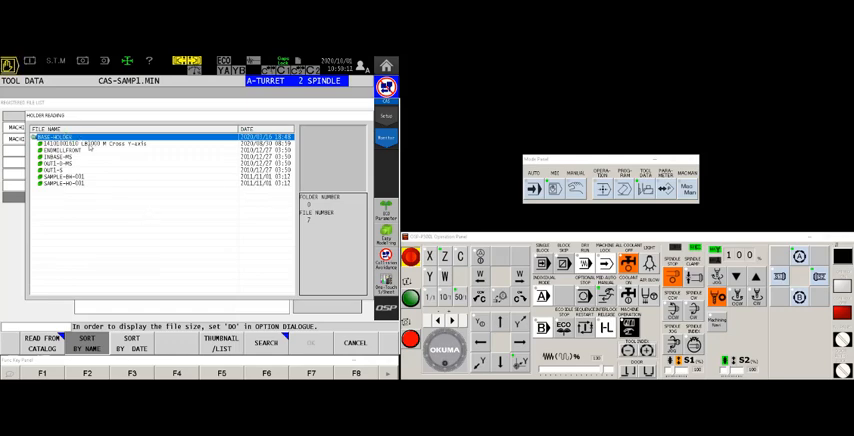
# Review the saved tool data file list, then return to the registration form's tool-number prompt.
pyautogui.click(80, 158)
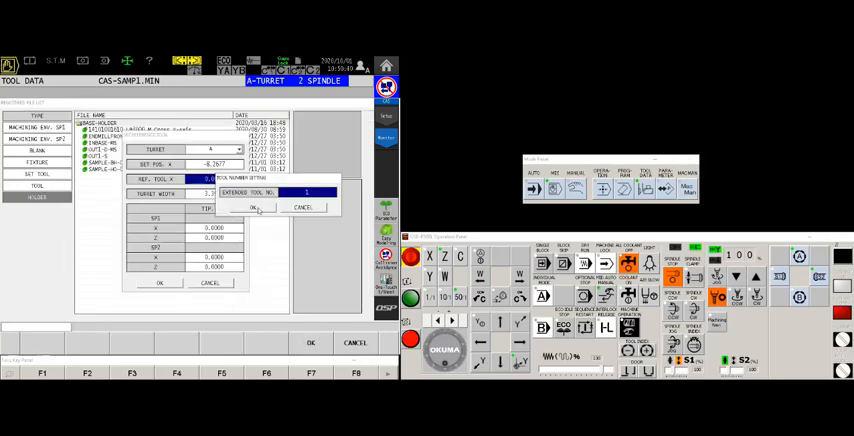
pyautogui.click(254, 208)
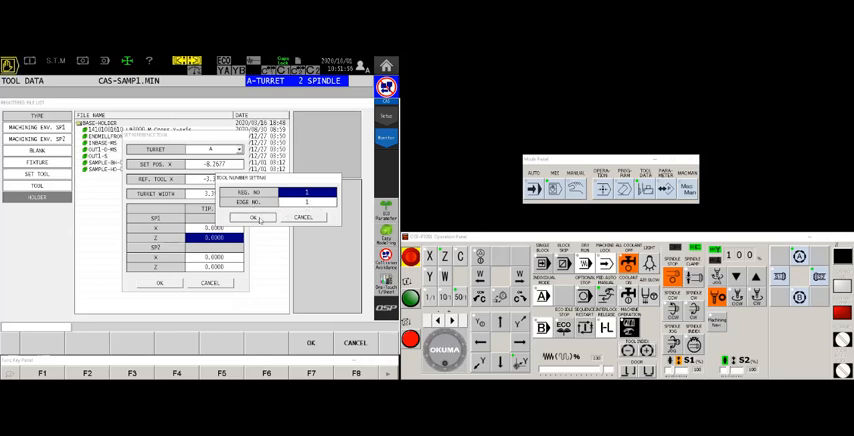
# Answer the tool-number prompt and request registration of the newly defined tool.
pyautogui.click(254, 218)
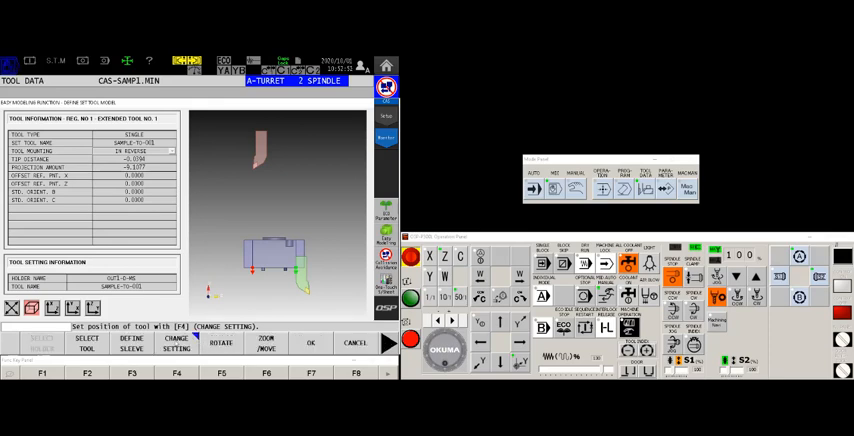
pyautogui.click(176, 344)
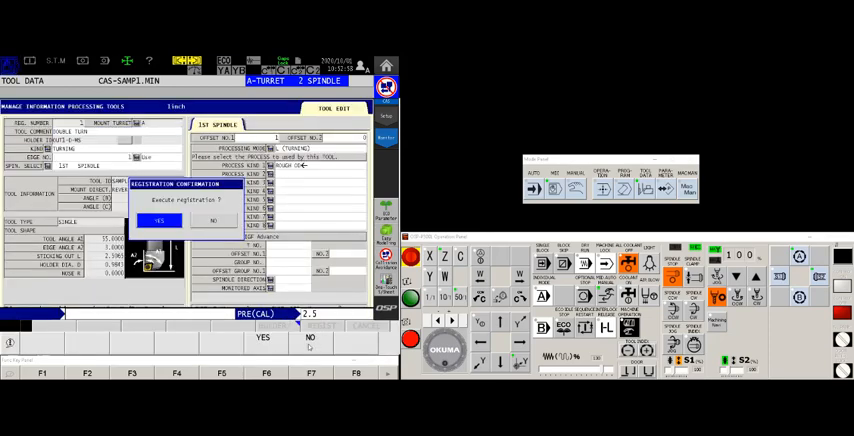
# Confirm YES to register the tool and show its model on the Tool Data screen.
pyautogui.click(158, 220)
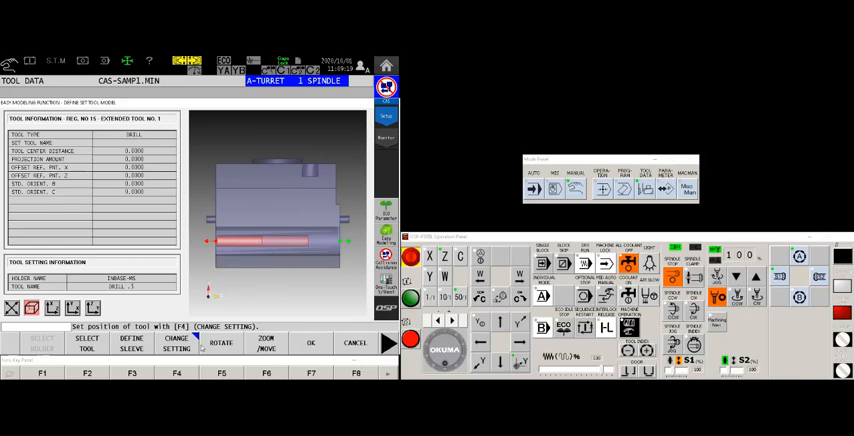
# Return to the tool information entry page and bring up the tool type list.
pyautogui.click(176, 344)
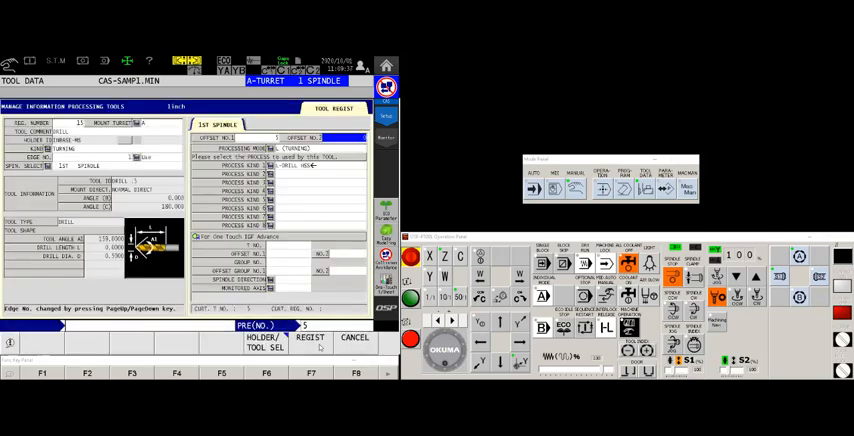
pyautogui.click(310, 338)
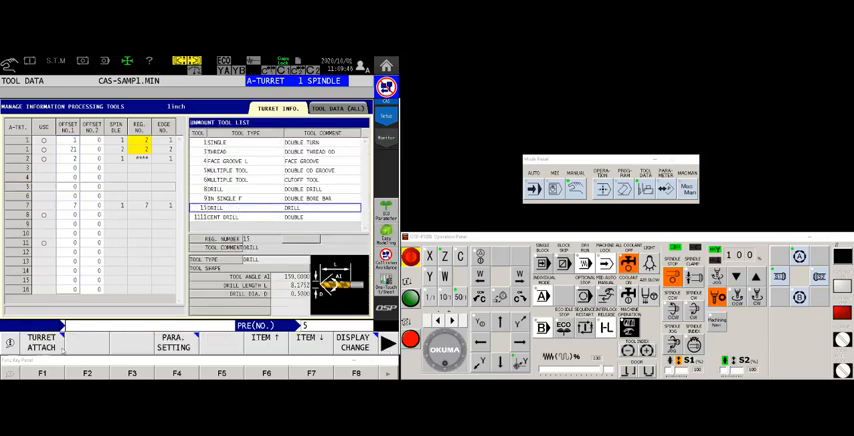
# Choose DRILL as the tool type so tool 15's drill data table appears.
pyautogui.click(42, 340)
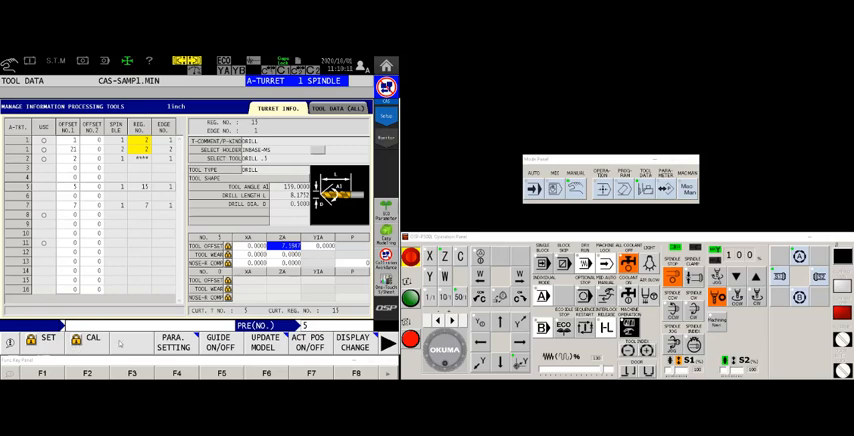
# Assign drill tool 15 to turret station 5 and set it, reaching the machining simulation view.
pyautogui.click(44, 340)
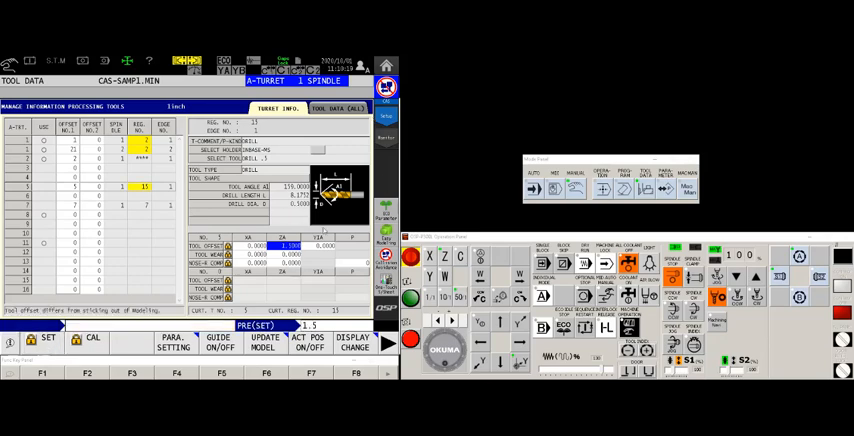
pyautogui.click(336, 108)
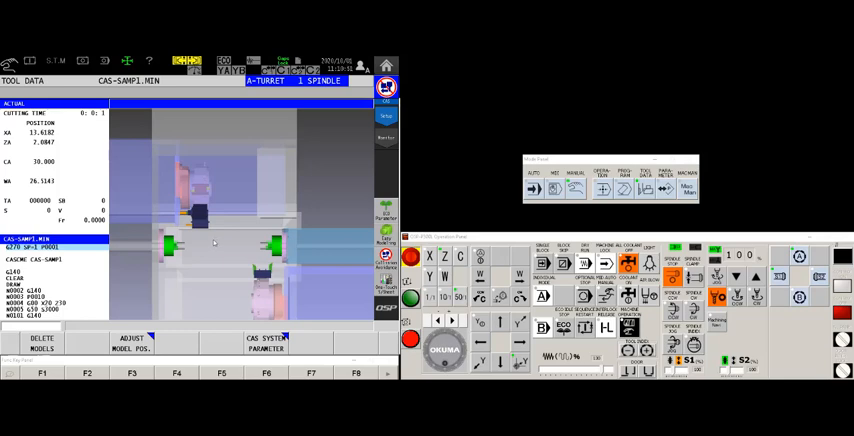
pyautogui.moveTo(196, 180)
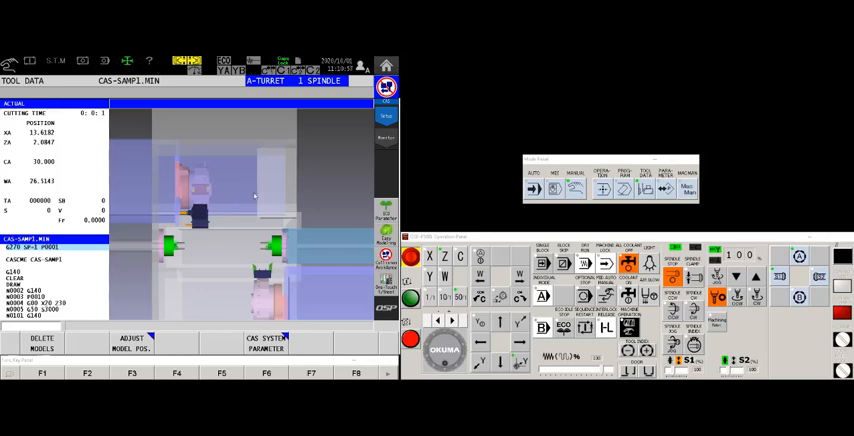
pyautogui.moveTo(270, 216)
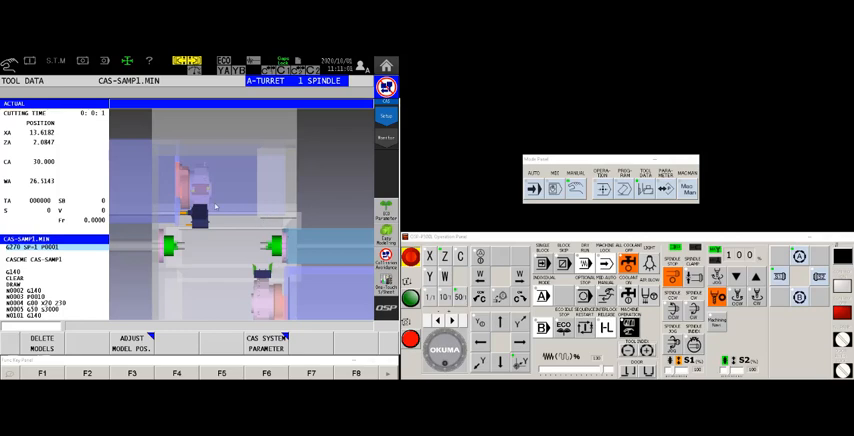
pyautogui.moveTo(200, 216)
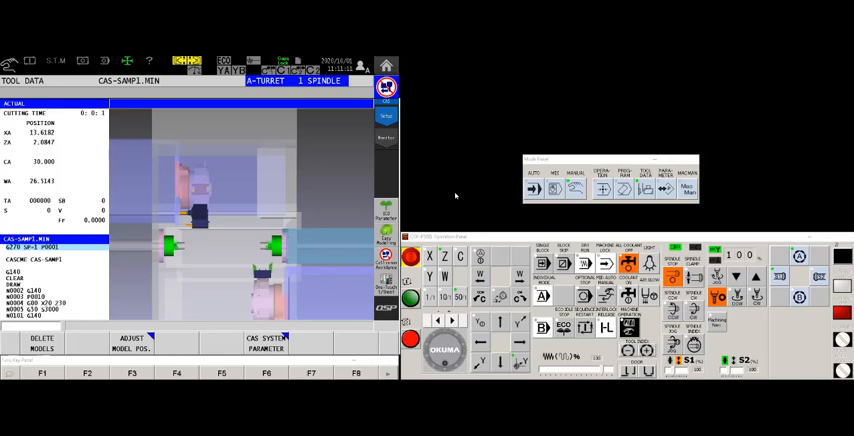
pyautogui.moveTo(456, 196)
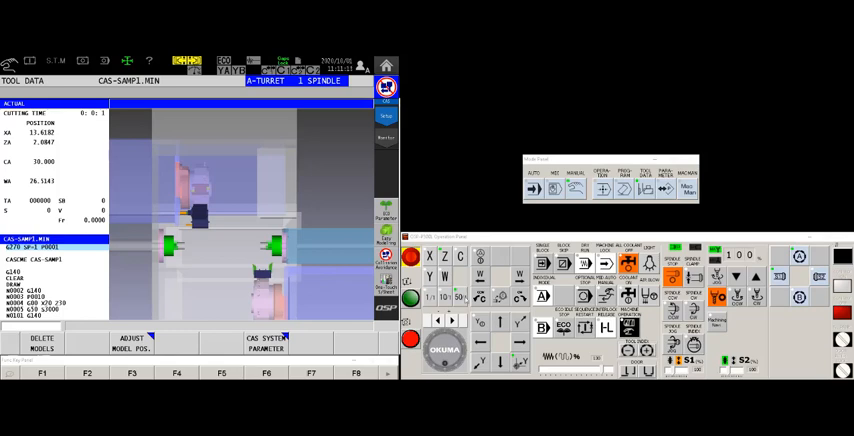